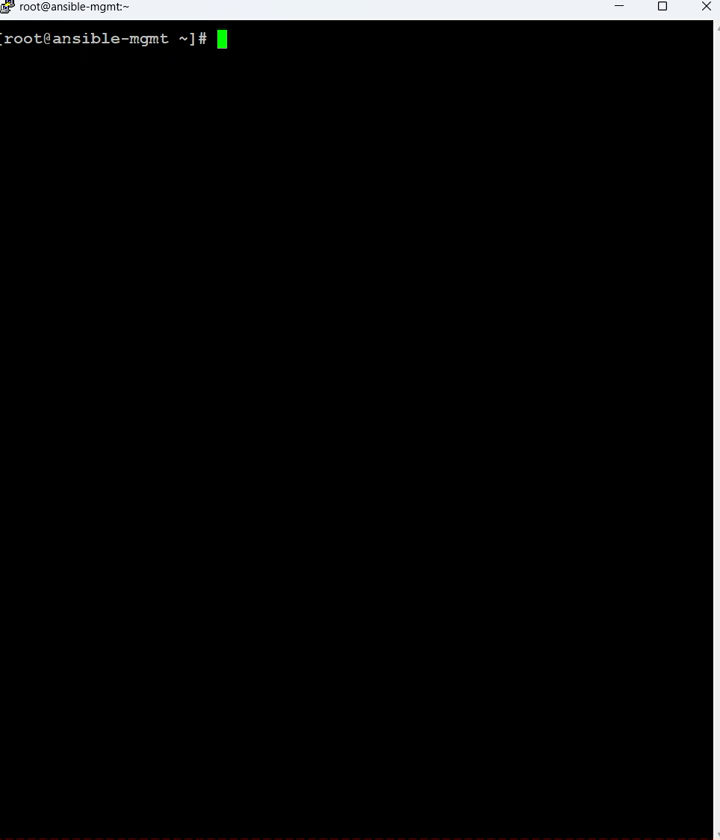
# Run ls -l at the root prompt to list the home directory with permissions
pyautogui.write('ls -')
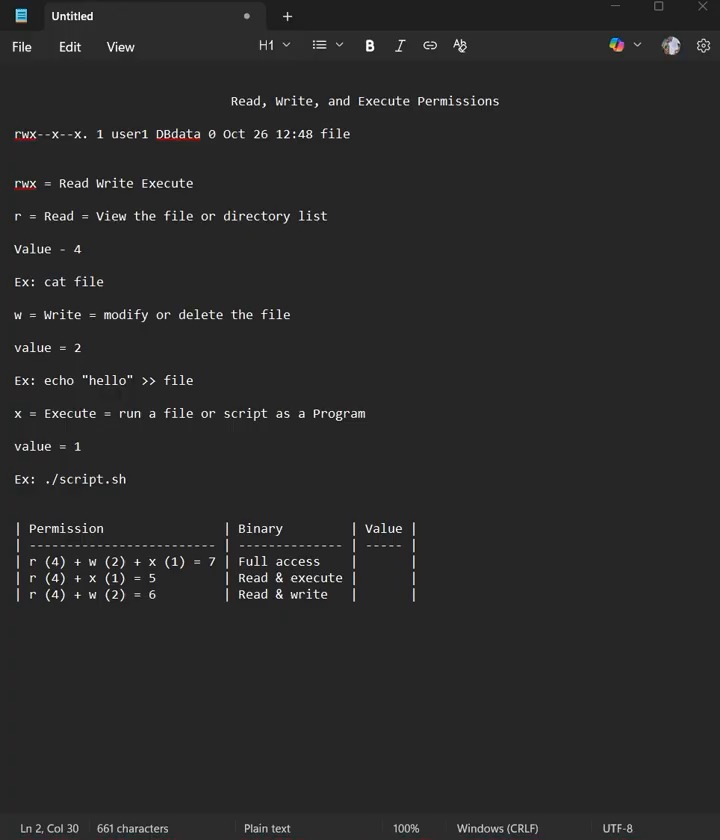
# Step through the read/write/execute permission notes, then return to the PuTTY listing
pyautogui.click(378, 412)
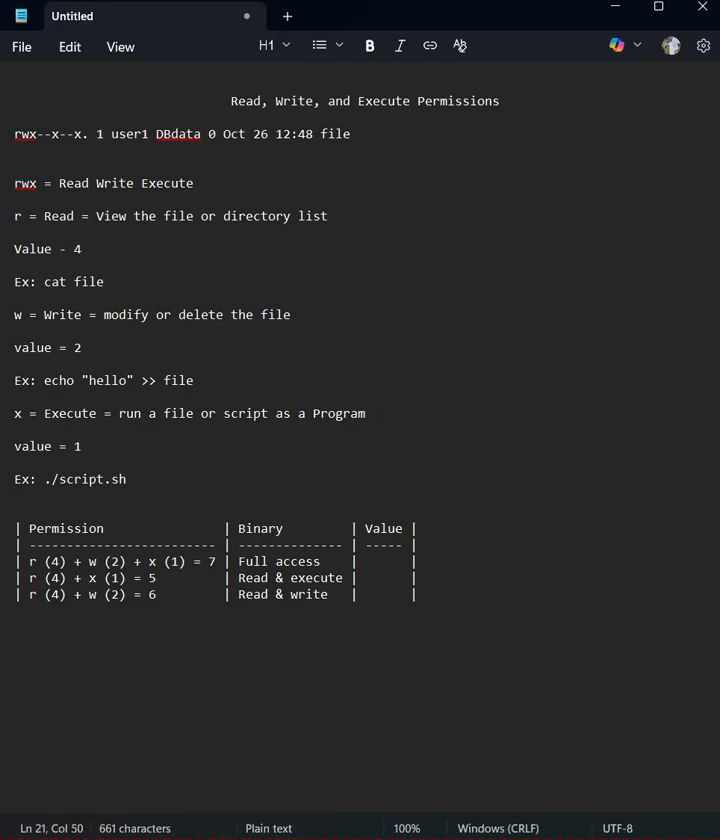
pyautogui.click(360, 132)
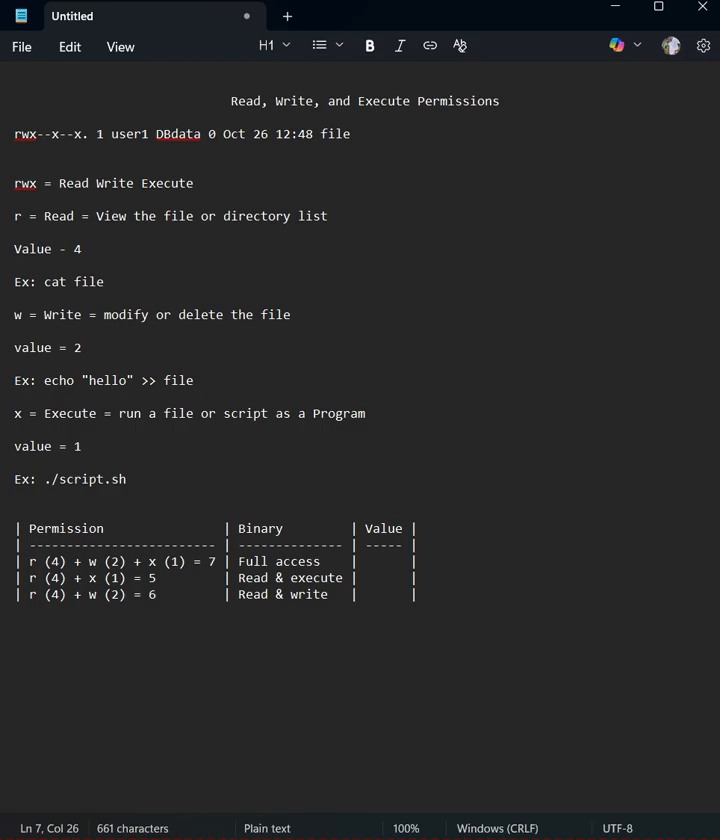
pyautogui.click(200, 184)
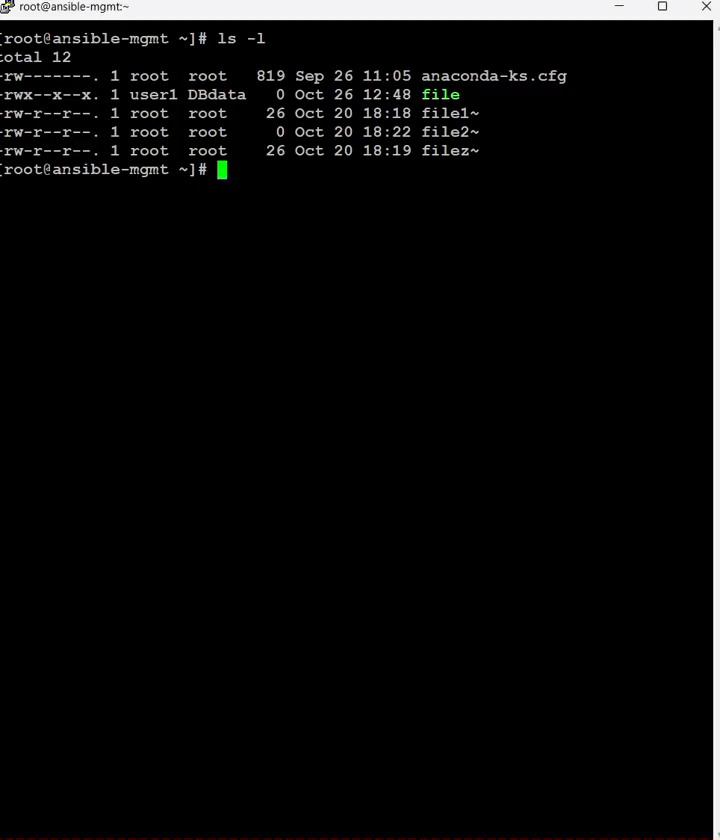
# Run chmod 640 on file, then start ls -l file to verify the new permissions
pyautogui.write('chmod')
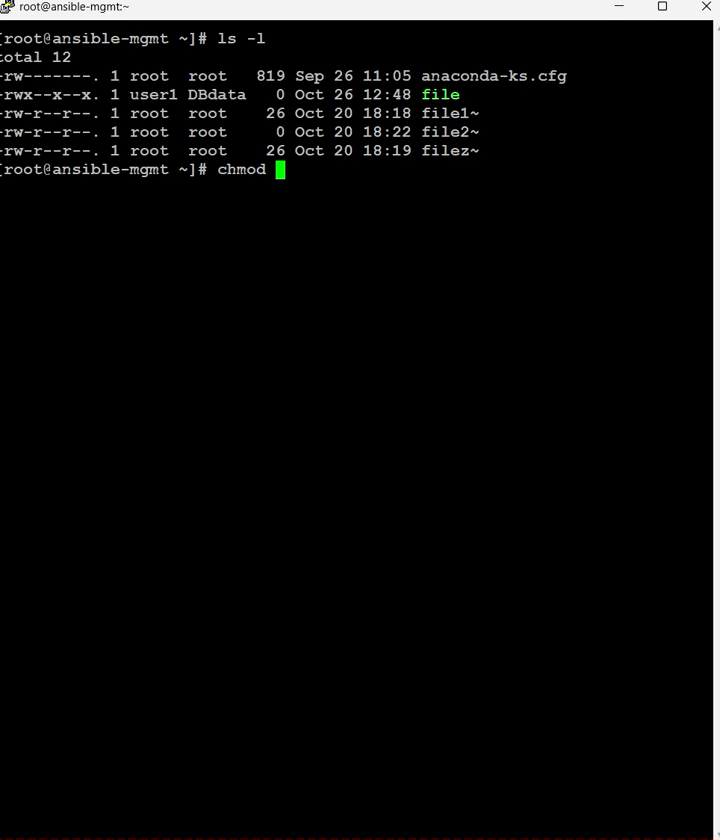
pyautogui.write('640 file')
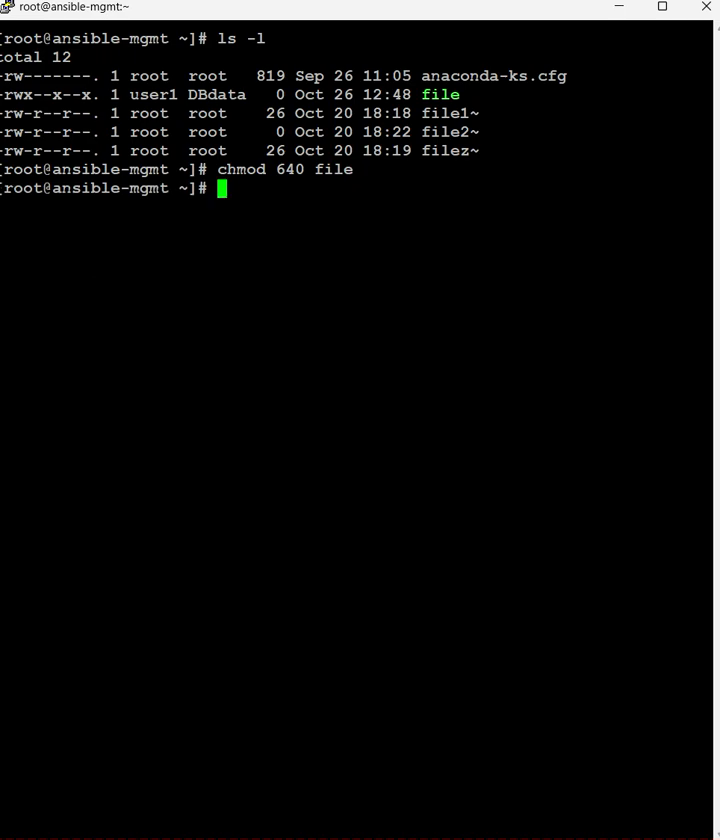
pyautogui.write('ls -l fil')
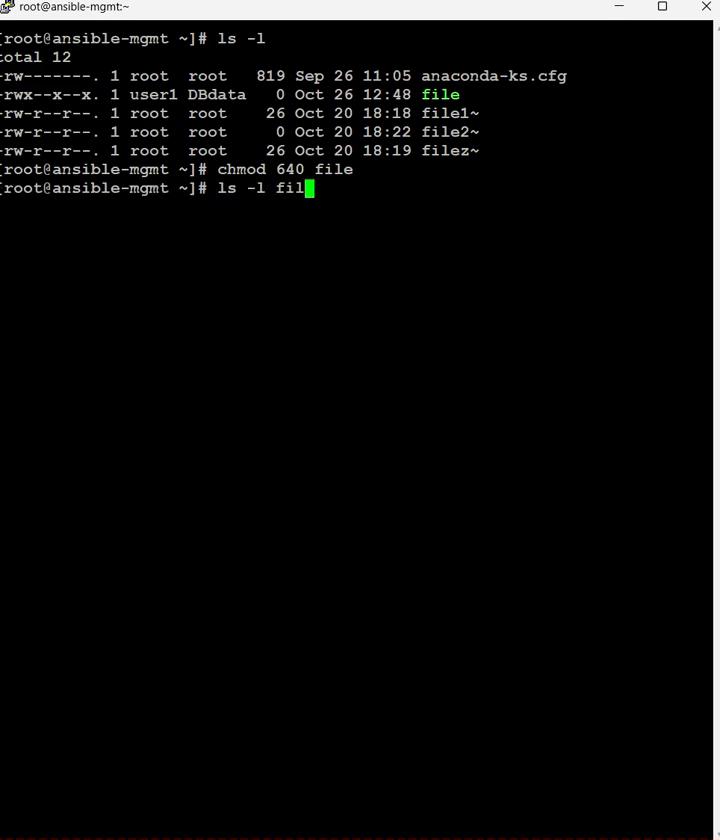